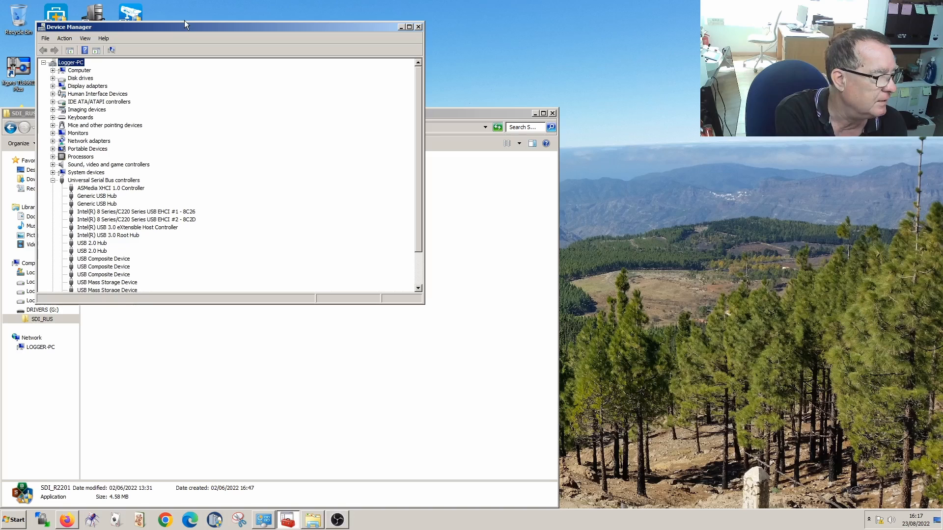
- Move Device Manager aside, check USB controllers for a serial device, and bring SDI_RUS forward
{"action": "left_click_drag", "start_coordinate": [181, 26], "coordinate": [482, 14]}
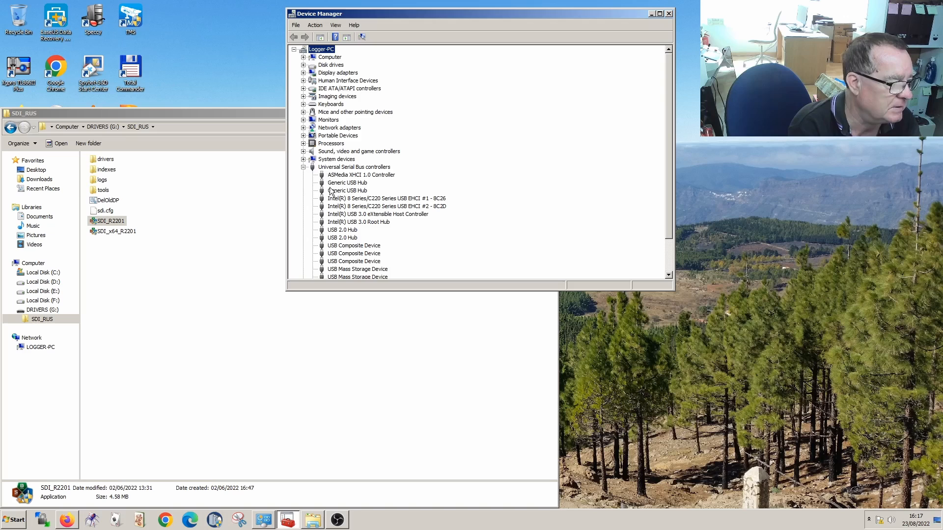
{"action": "scroll", "scroll_direction": "down", "scroll_amount": 3}
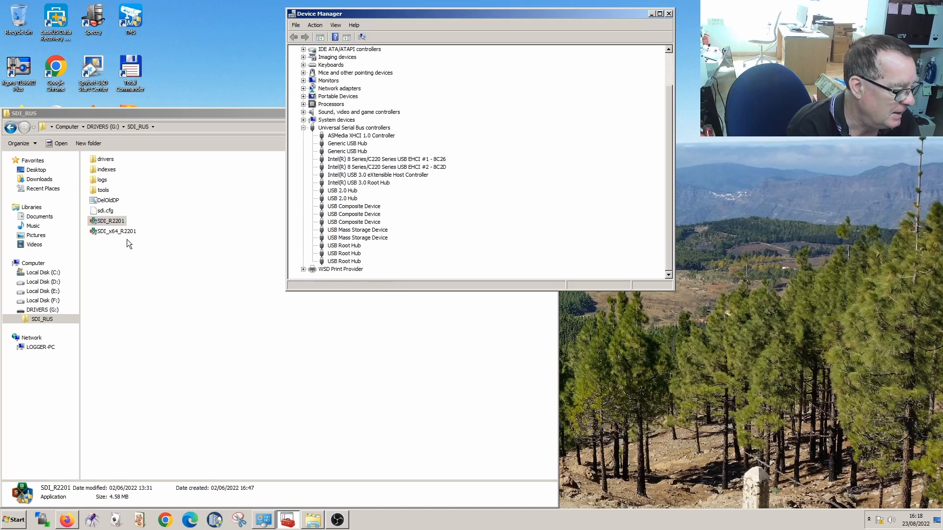
{"action": "left_click", "coordinate": [110, 221]}
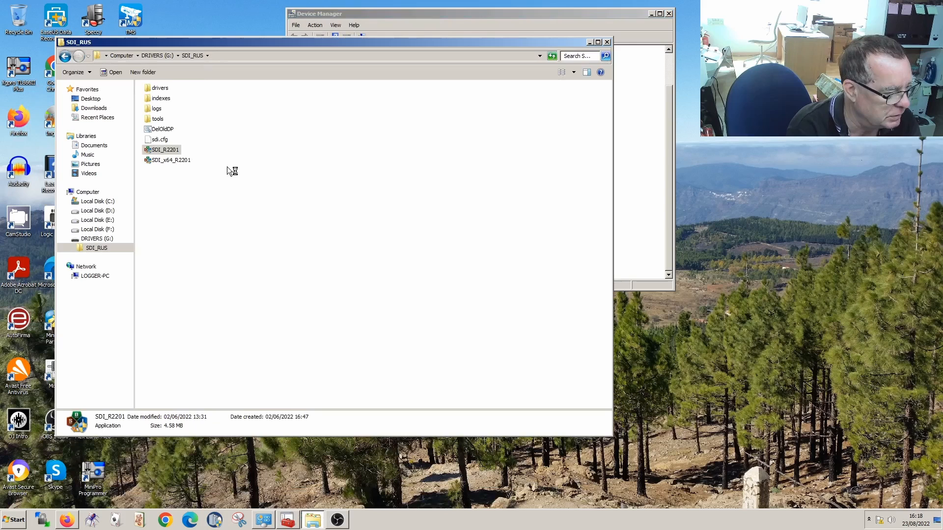
{"action": "mouse_move", "coordinate": [278, 283]}
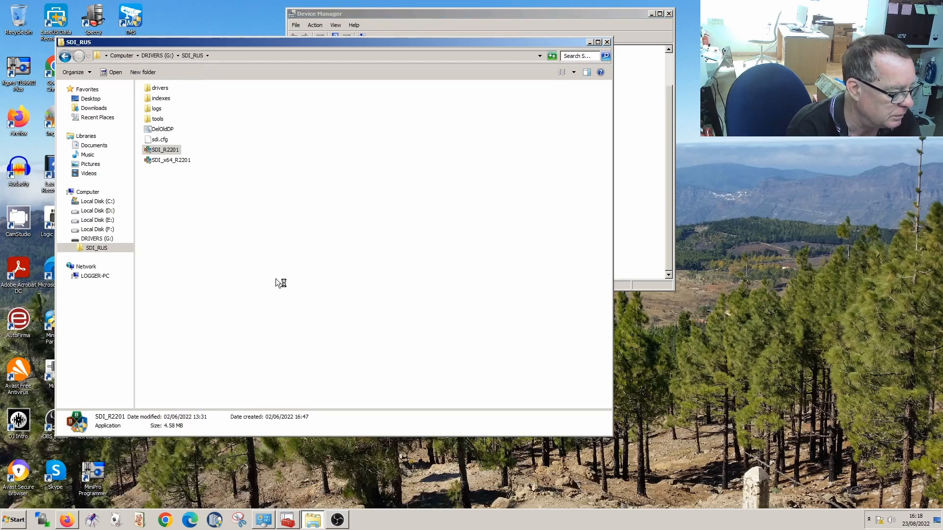
- Run the SDI_R2201 installer from the SDI_RUS folder
{"action": "left_click", "coordinate": [165, 150]}
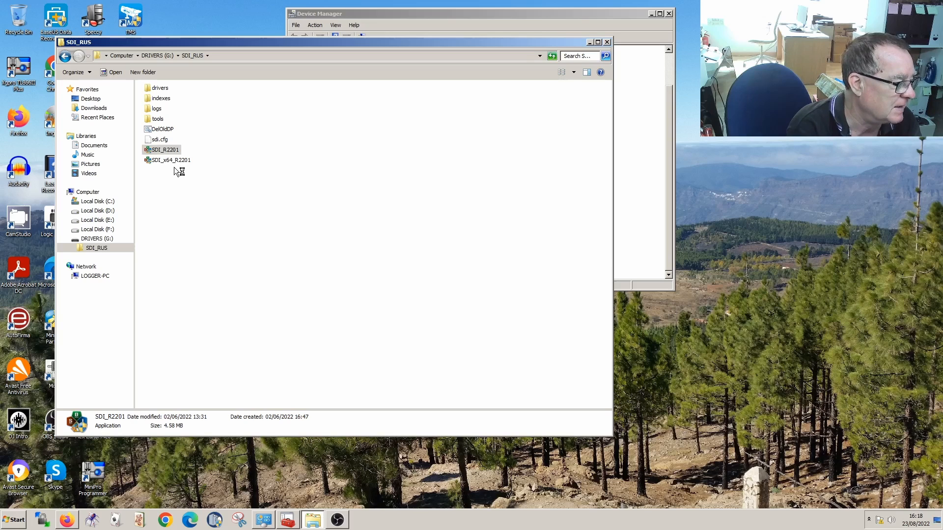
{"action": "left_click", "coordinate": [164, 150]}
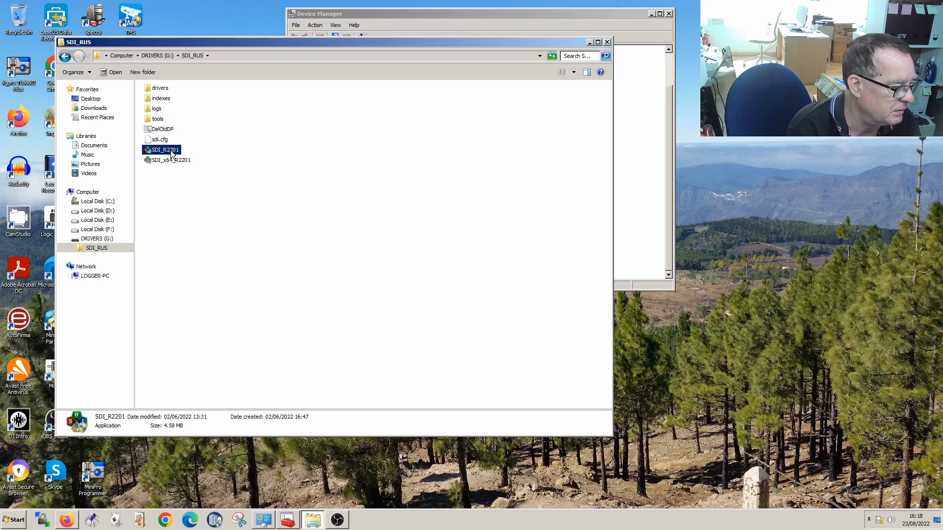
{"action": "mouse_move", "coordinate": [161, 164]}
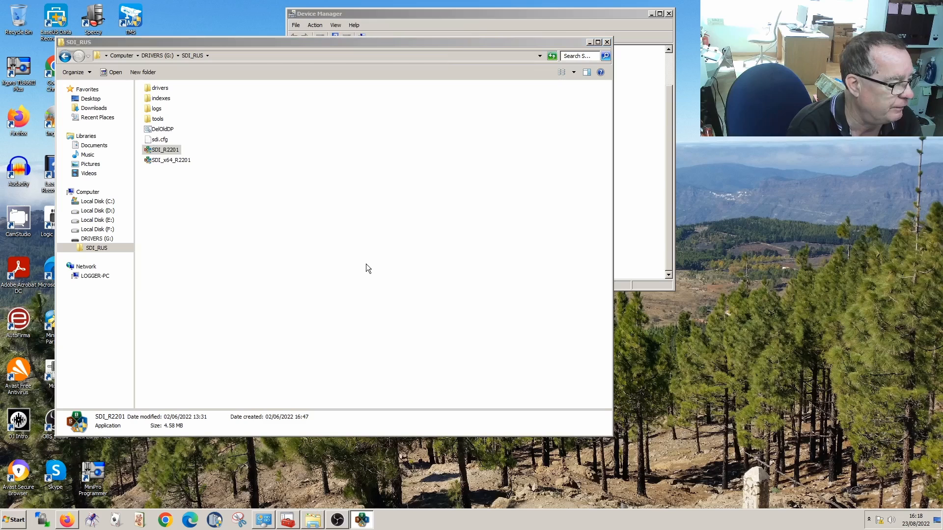
{"action": "mouse_move", "coordinate": [342, 247]}
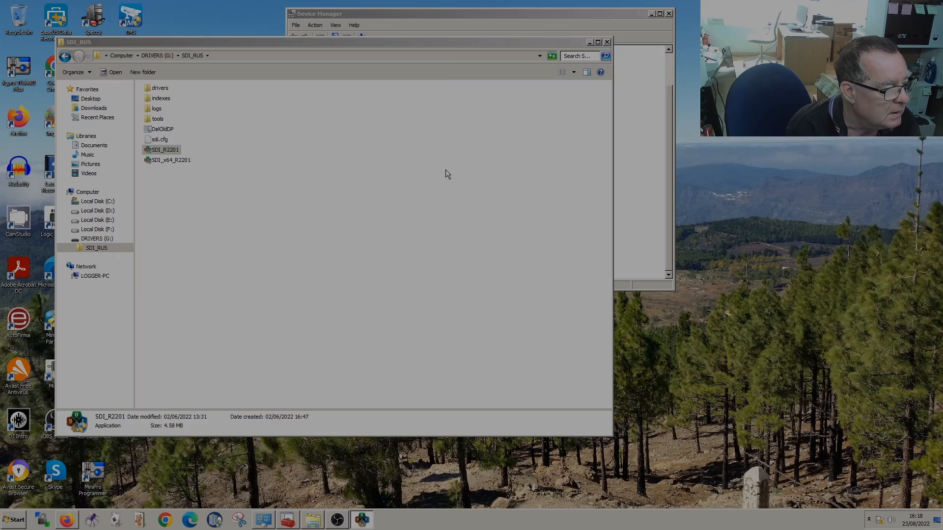
{"action": "mouse_move", "coordinate": [477, 210]}
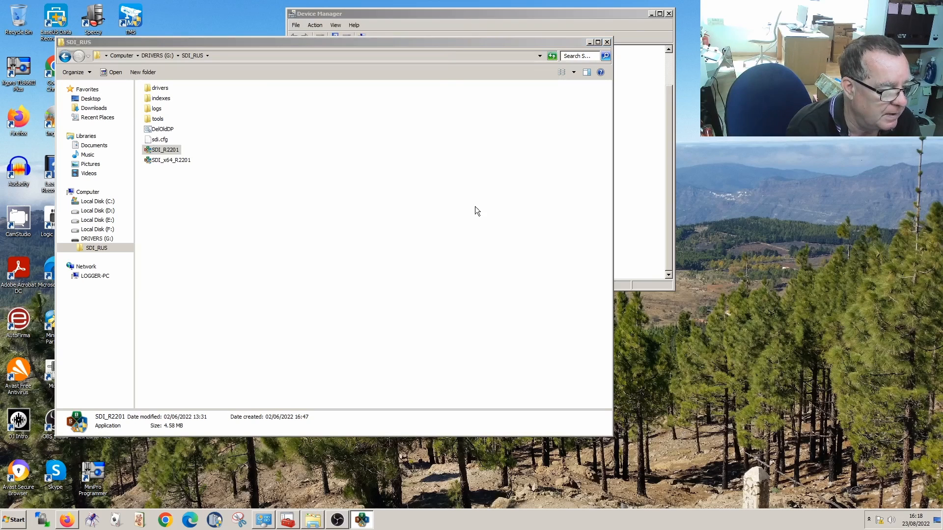
{"action": "mouse_move", "coordinate": [475, 270]}
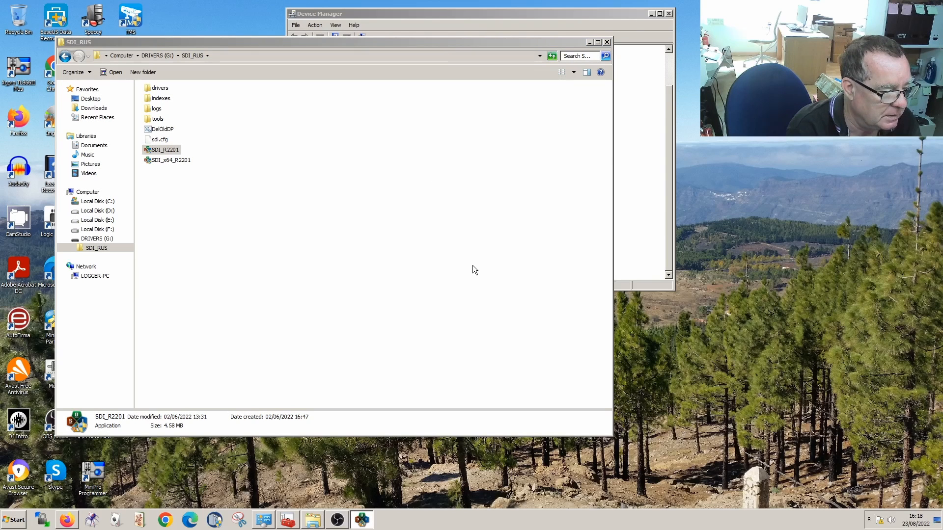
{"action": "mouse_move", "coordinate": [504, 374]}
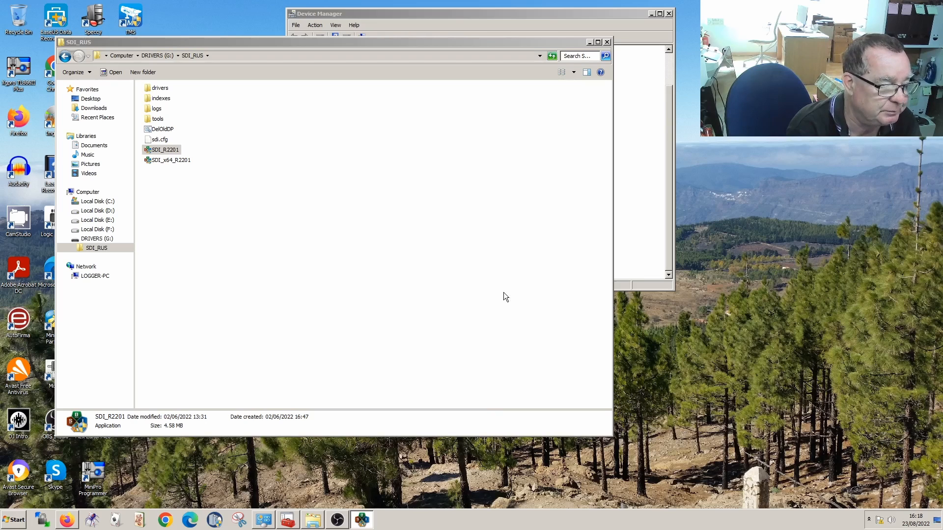
{"action": "mouse_move", "coordinate": [501, 233]}
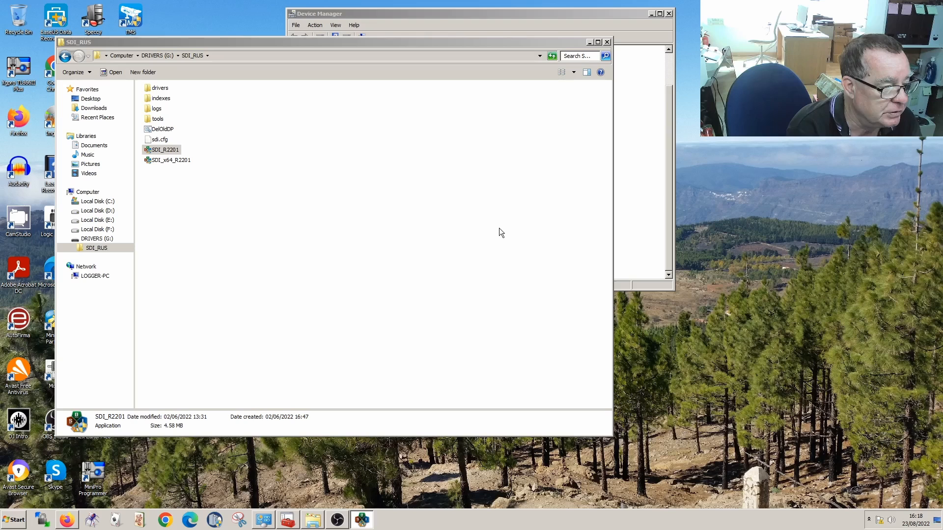
{"action": "mouse_move", "coordinate": [410, 251]}
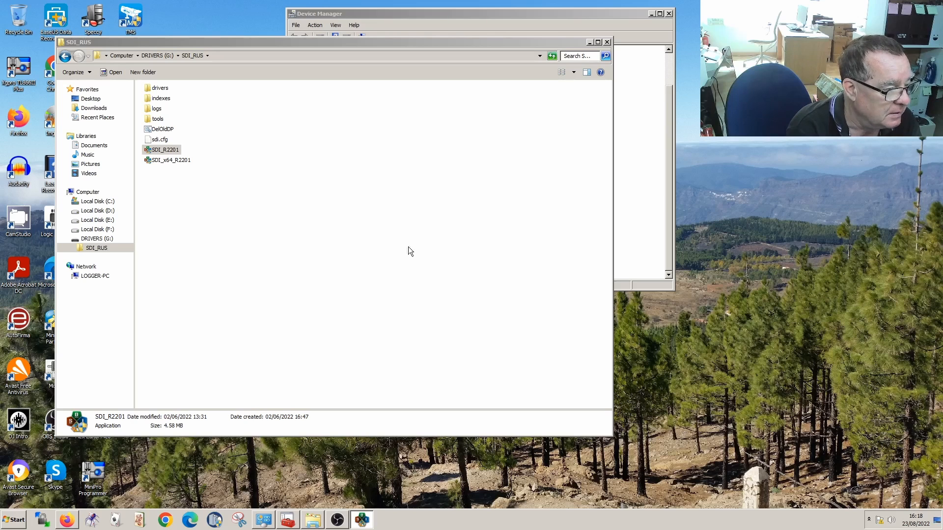
{"action": "mouse_move", "coordinate": [422, 232]}
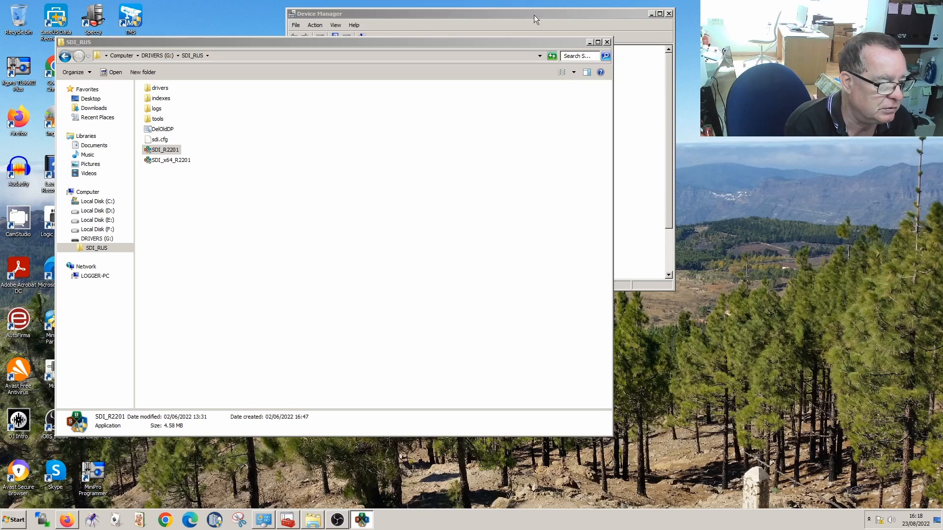
{"action": "mouse_move", "coordinate": [469, 261]}
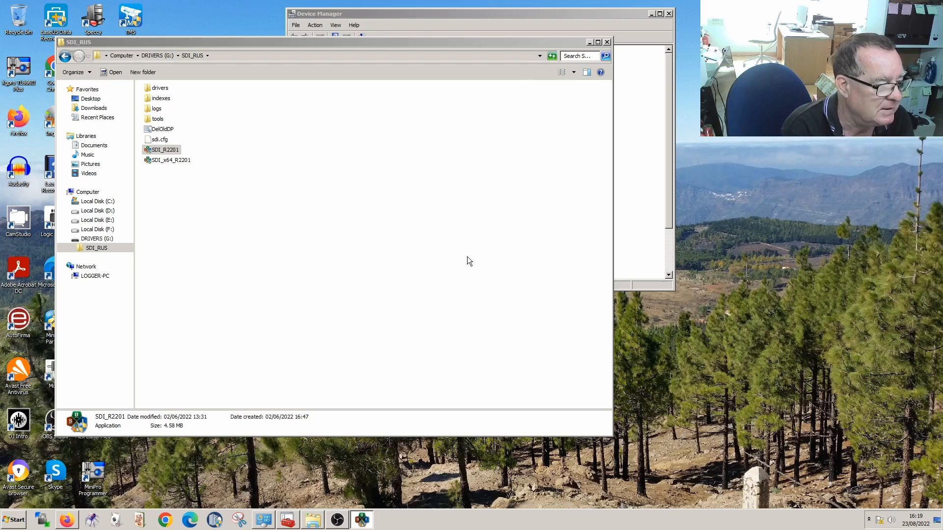
{"action": "mouse_move", "coordinate": [396, 233]}
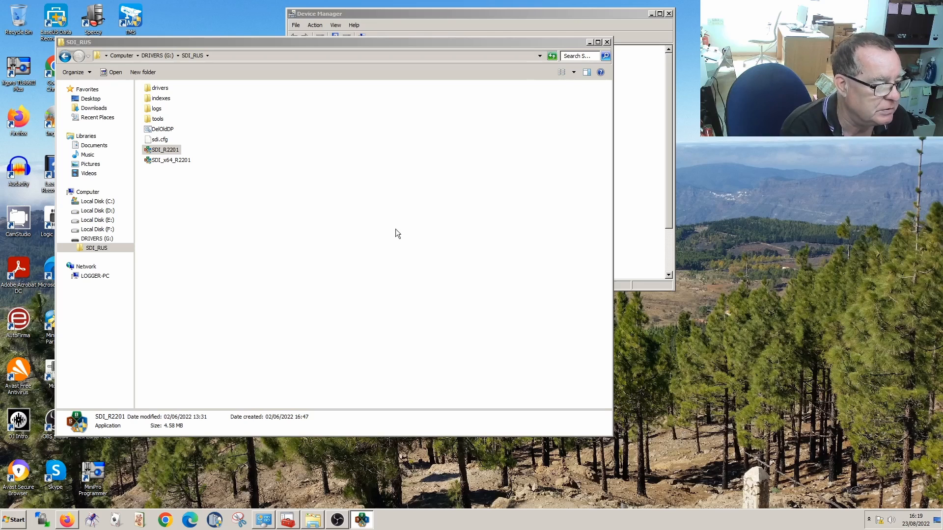
{"action": "mouse_move", "coordinate": [339, 243]}
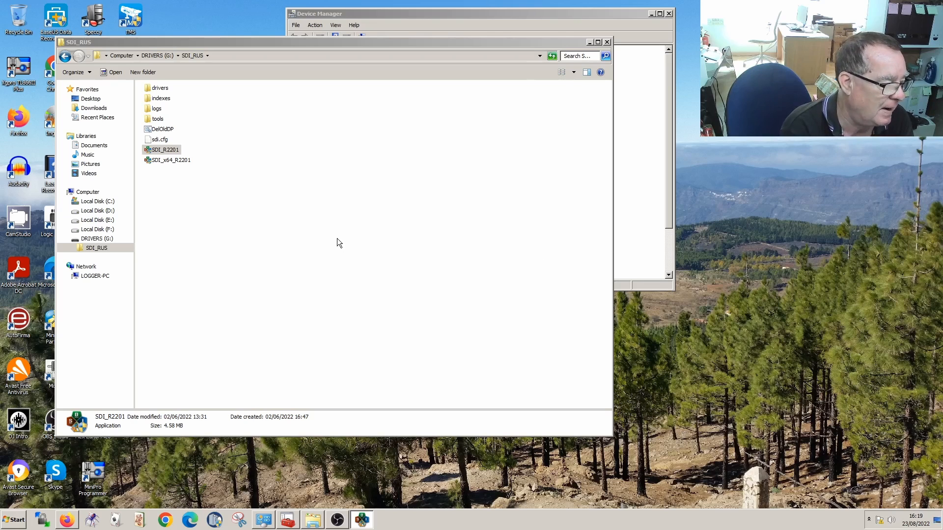
{"action": "mouse_move", "coordinate": [414, 252]}
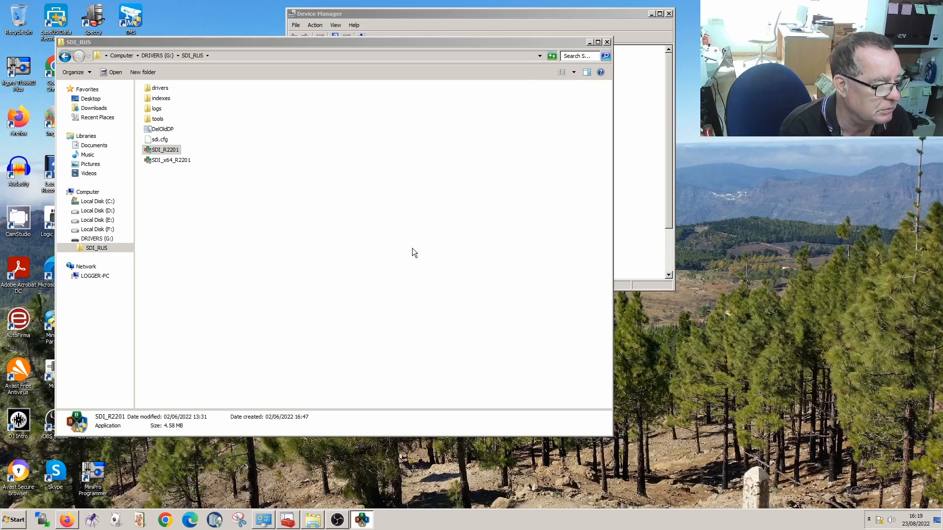
{"action": "mouse_move", "coordinate": [453, 242]}
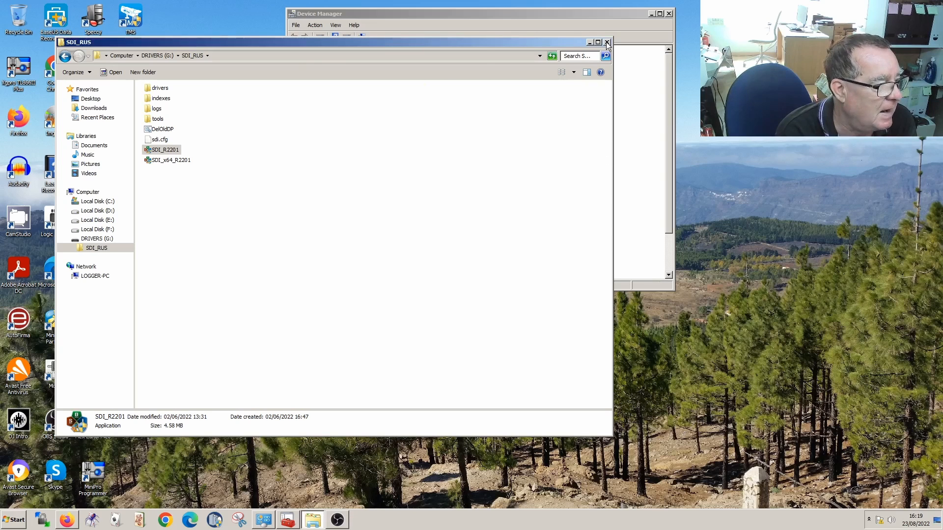
- Close the SDI_RUS folder and expand Ports (COM & LPT) in Device Manager
{"action": "left_click", "coordinate": [606, 43]}
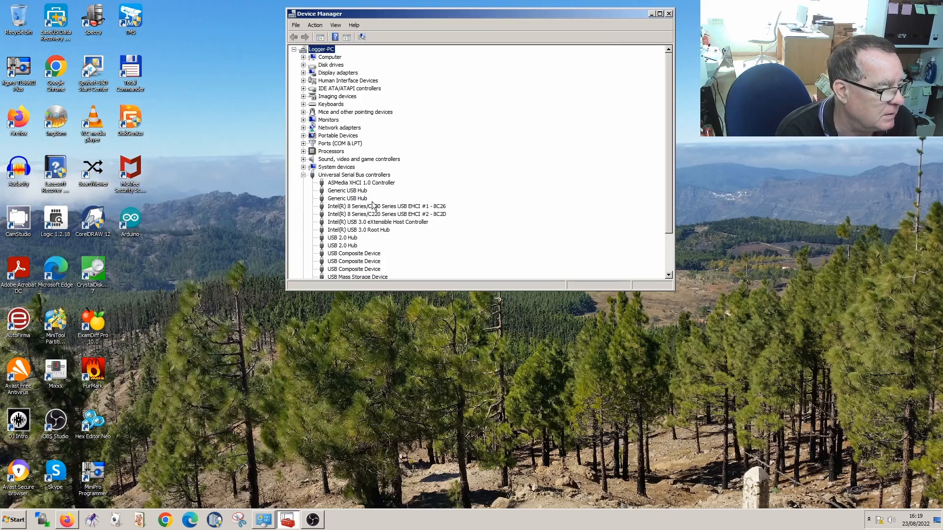
{"action": "scroll", "scroll_direction": "down", "scroll_amount": 3}
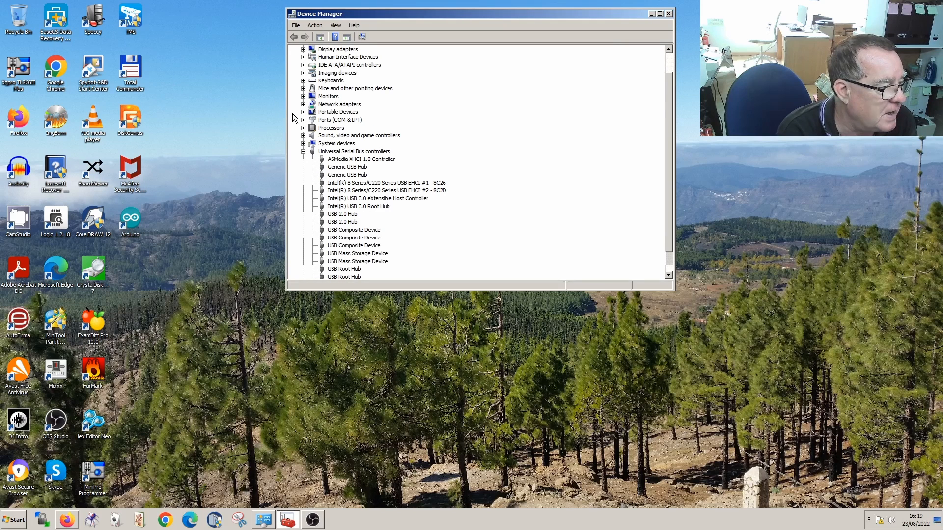
{"action": "left_click", "coordinate": [304, 120]}
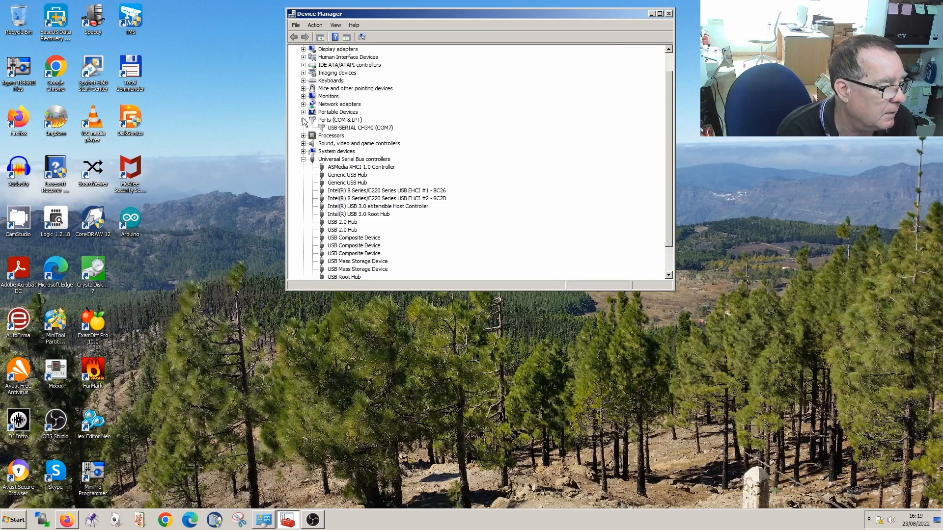
{"action": "left_click", "coordinate": [360, 127]}
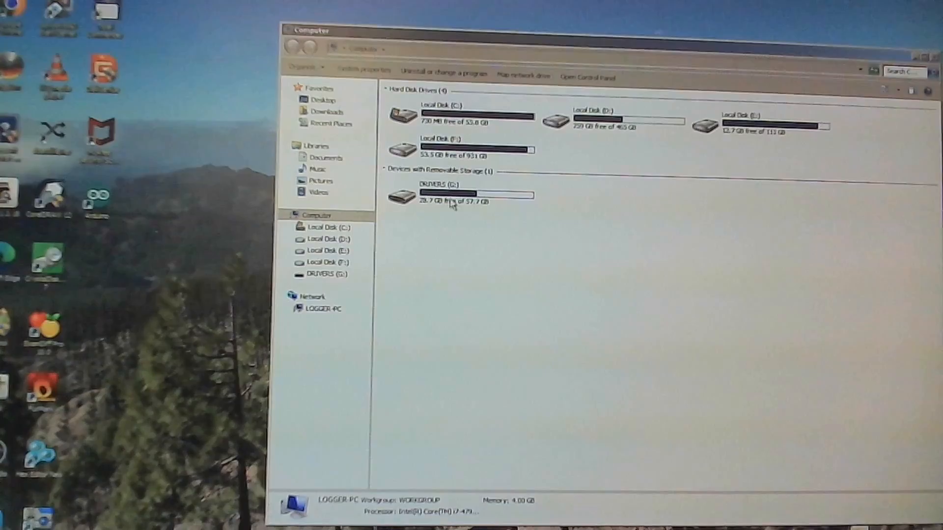
- Open the DRIVERS (G:) drive and launch SDI_R2201, approving User Account Control
{"action": "double_click", "coordinate": [435, 185]}
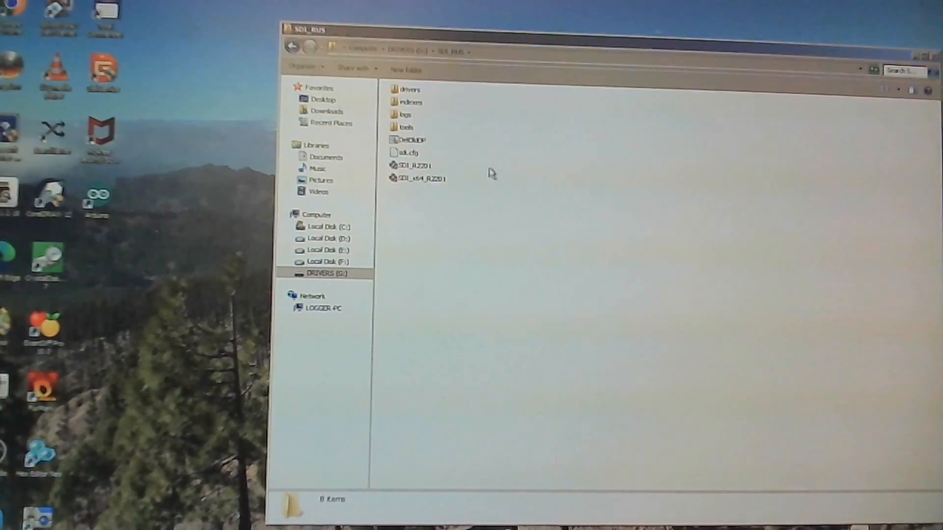
{"action": "left_click", "coordinate": [412, 166]}
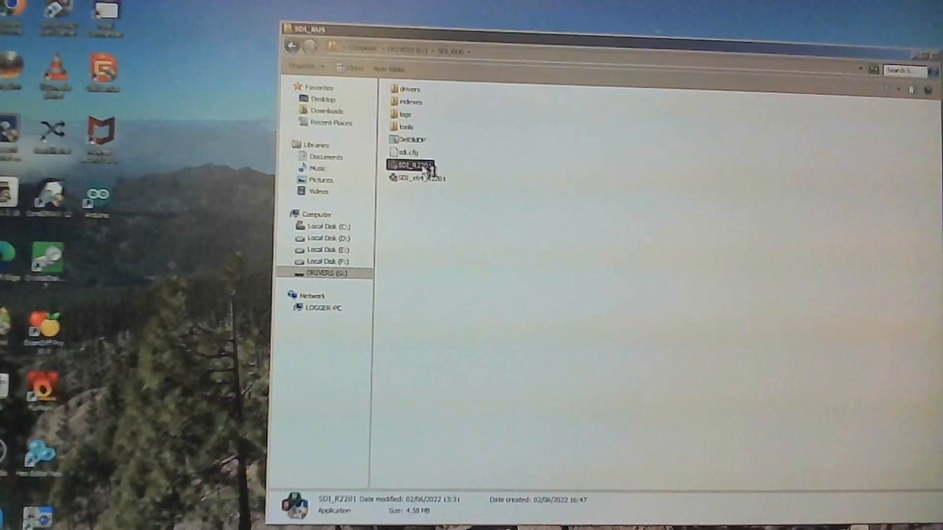
{"action": "double_click", "coordinate": [411, 164]}
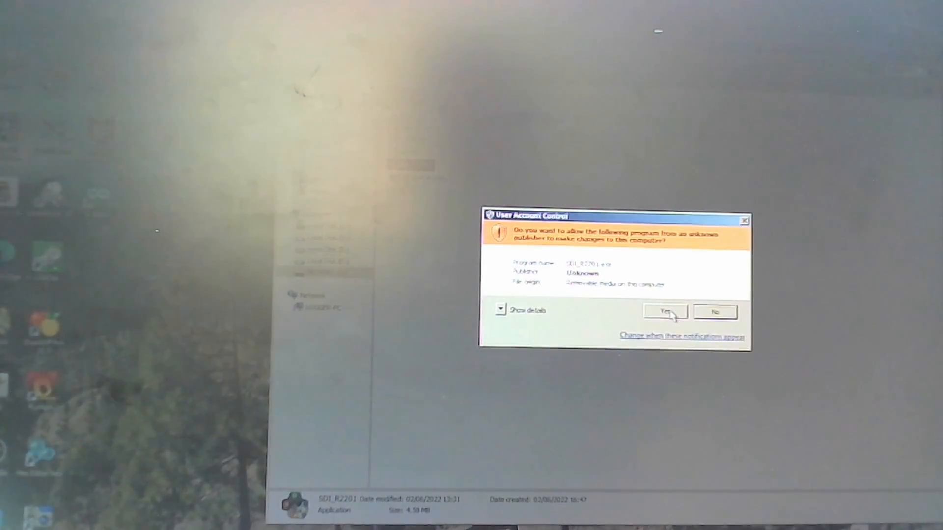
{"action": "left_click", "coordinate": [666, 312]}
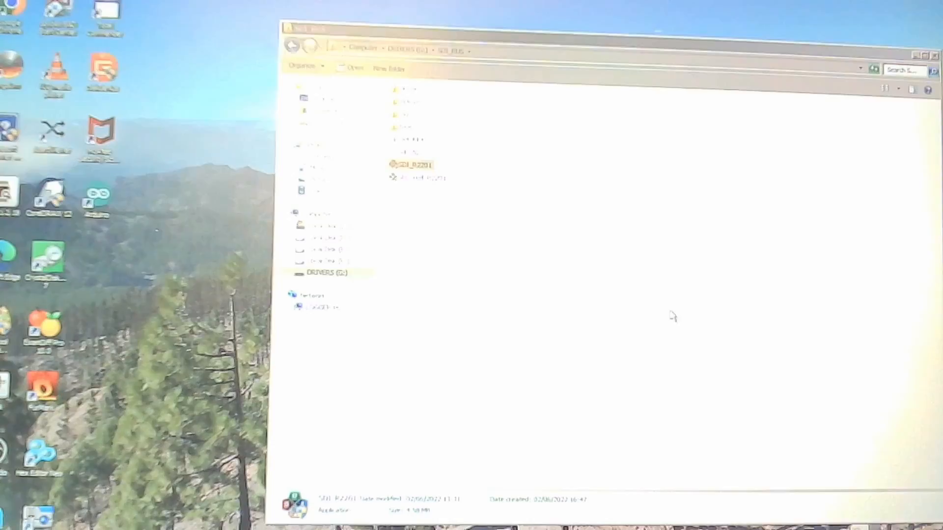
{"action": "double_click", "coordinate": [408, 164]}
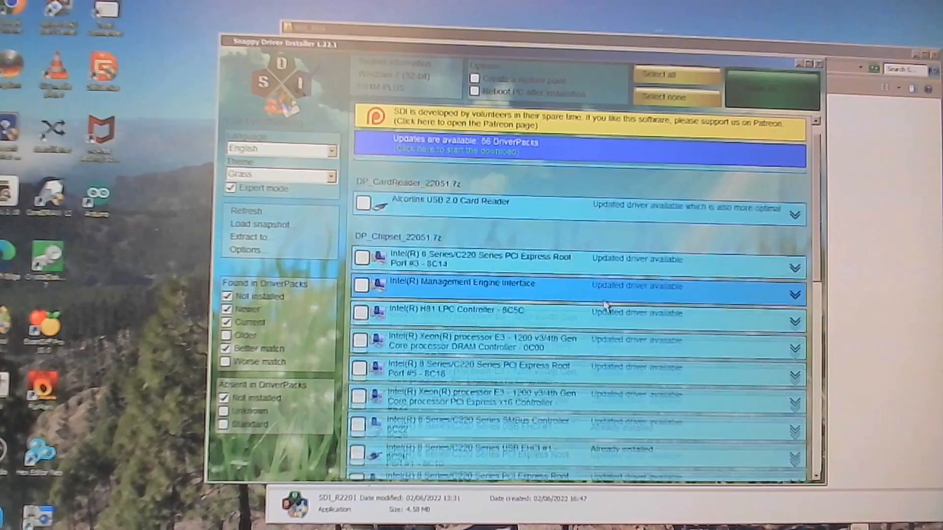
- Review the Snappy Driver Installer list around Create a restore point and the Alcorlink card reader
{"action": "scroll", "scroll_direction": "down", "scroll_amount": 3}
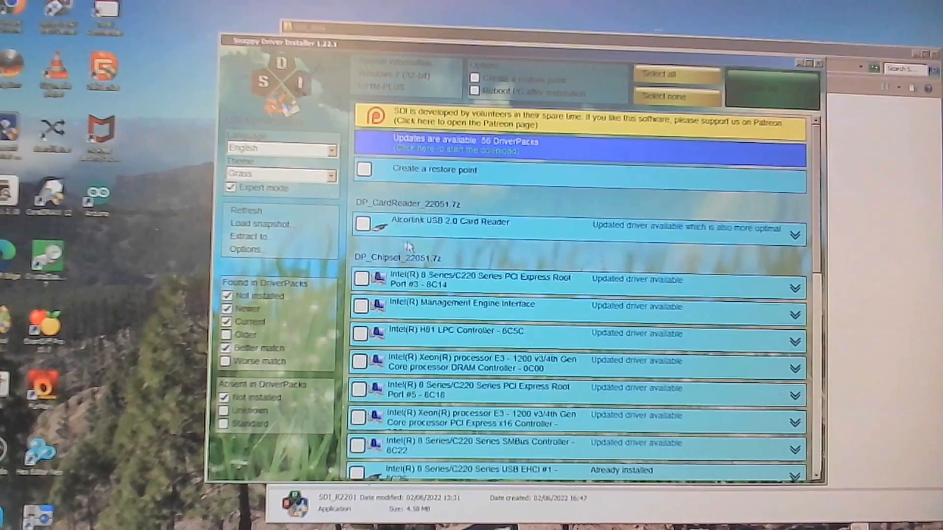
{"action": "mouse_move", "coordinate": [430, 170]}
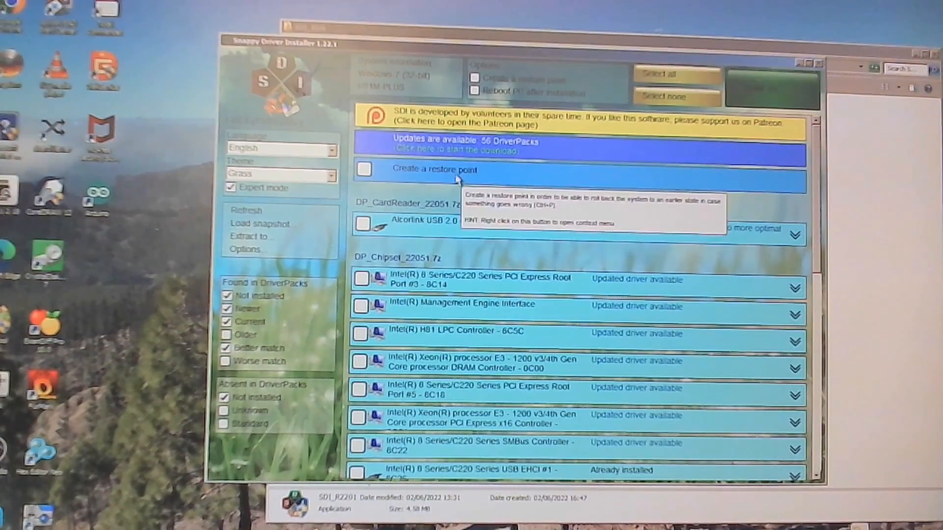
{"action": "mouse_move", "coordinate": [508, 225]}
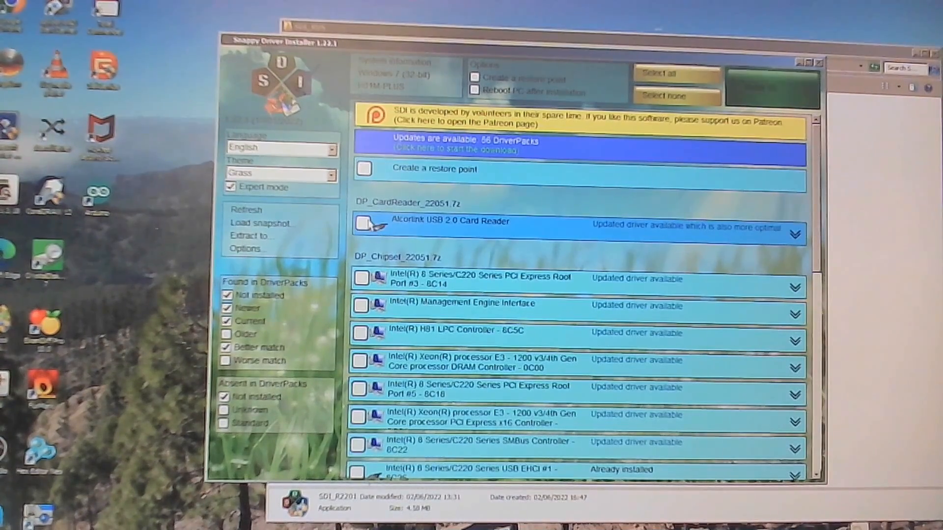
{"action": "left_click", "coordinate": [363, 224]}
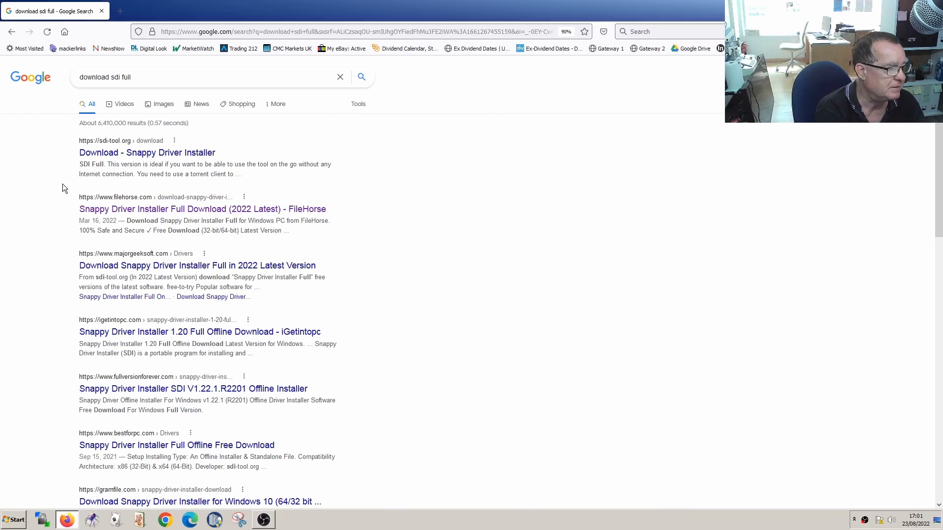
{"action": "mouse_move", "coordinate": [123, 188]}
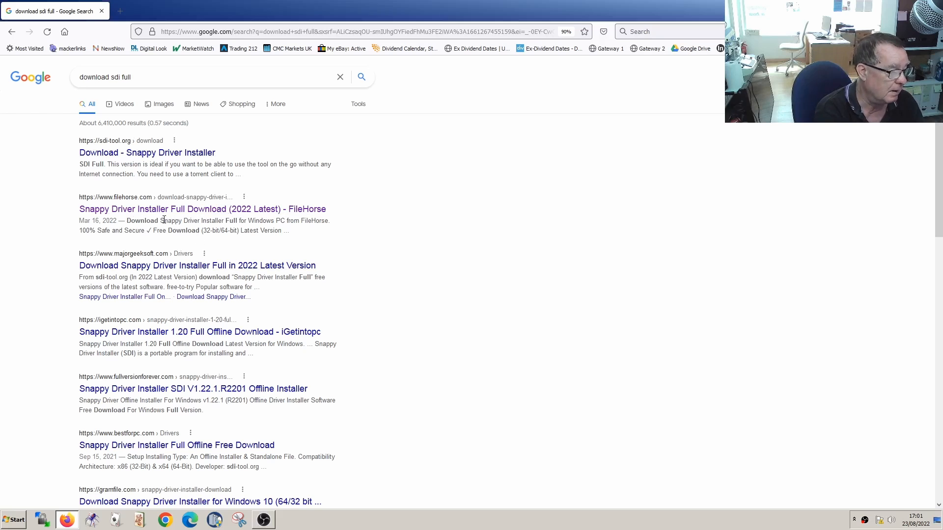
- Open the FileHorse 'Snappy Driver Installer Full' download result
{"action": "left_click", "coordinate": [203, 210]}
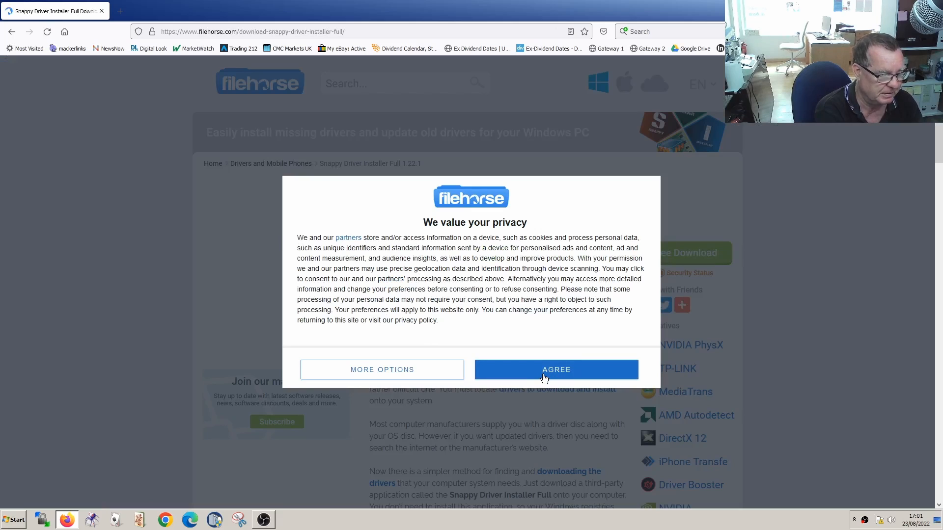
- Accept the FileHorse privacy prompt and read the Snappy Driver Installer Full 1.22.1 description
{"action": "left_click", "coordinate": [556, 370]}
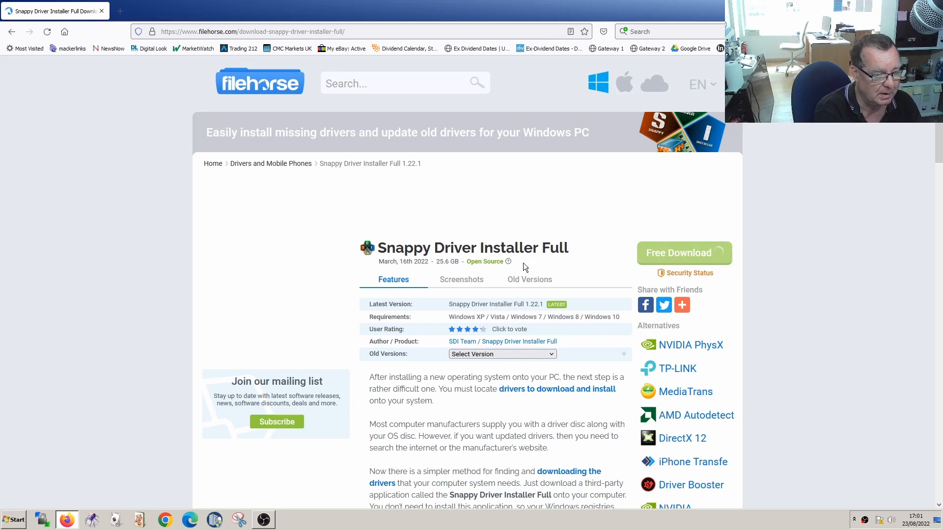
{"action": "mouse_move", "coordinate": [656, 225]}
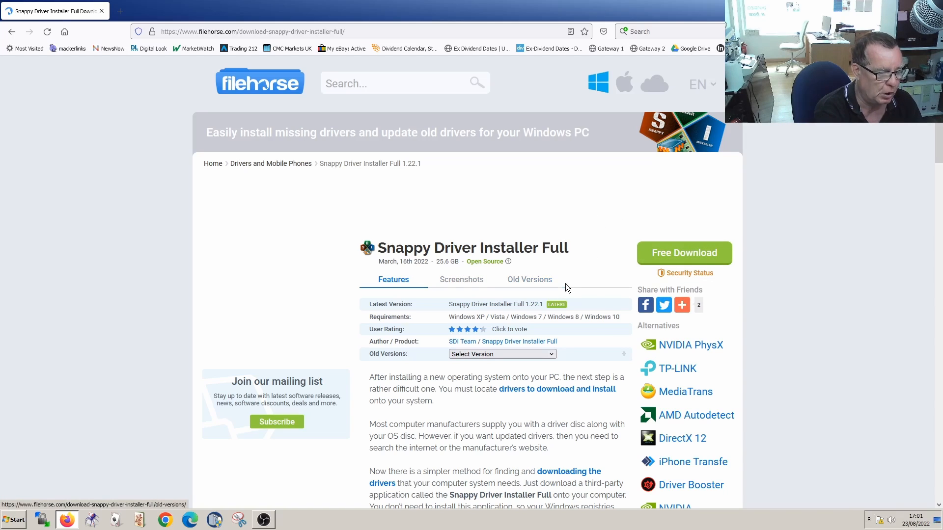
{"action": "scroll", "scroll_direction": "down", "scroll_amount": 3}
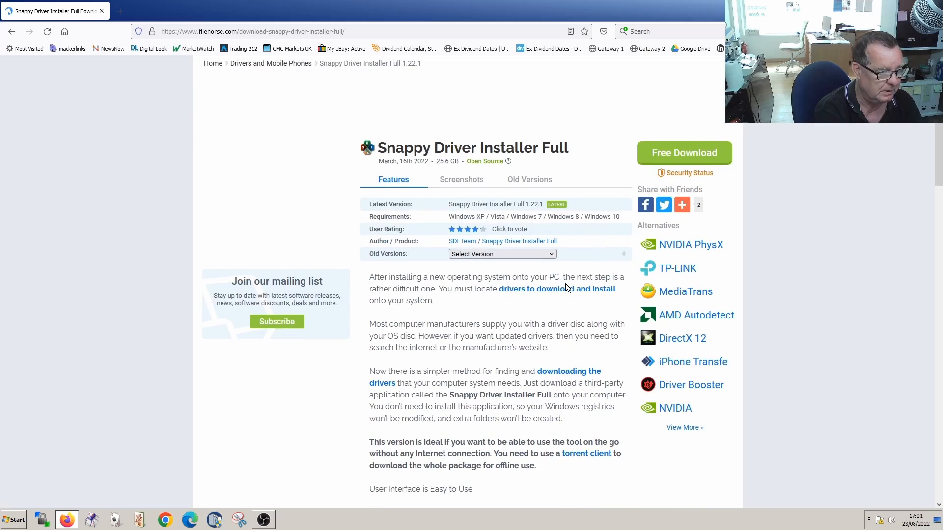
{"action": "scroll", "scroll_direction": "down", "scroll_amount": 3}
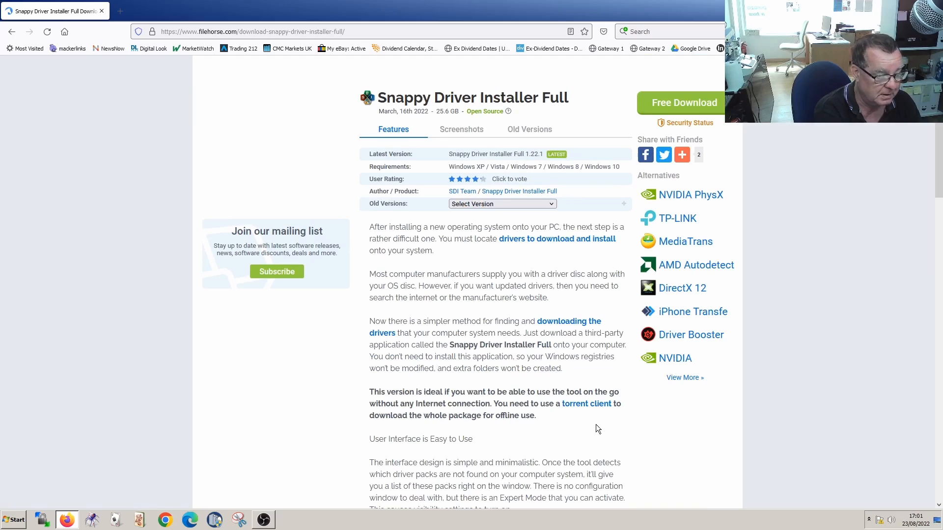
{"action": "mouse_move", "coordinate": [604, 425]}
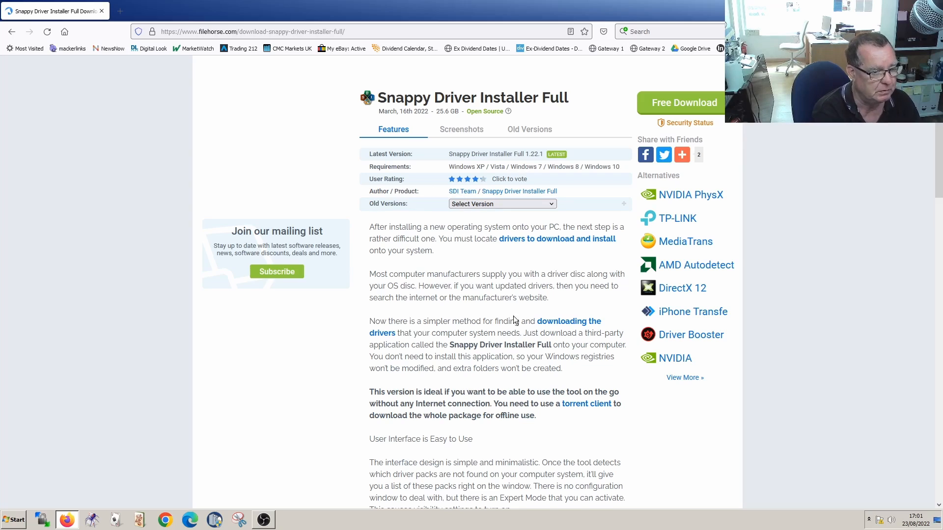
{"action": "mouse_move", "coordinate": [568, 257]}
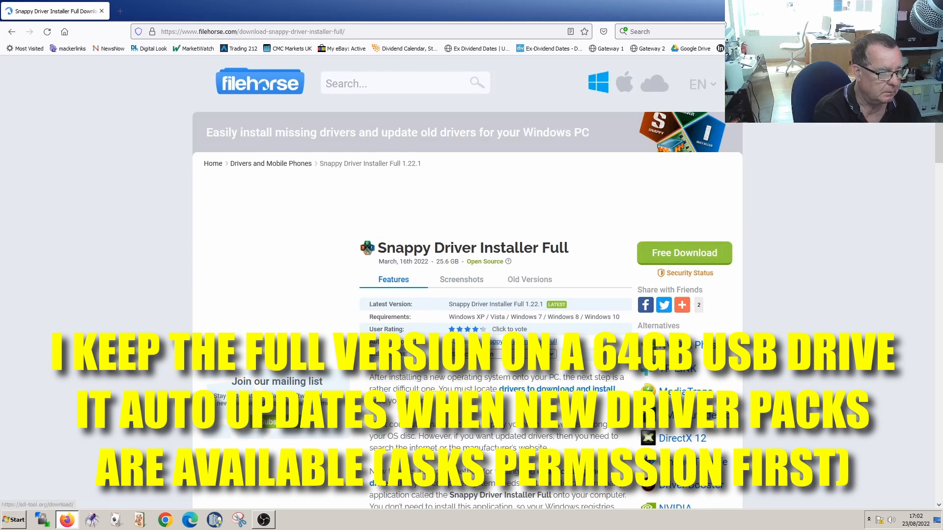
{"action": "scroll", "scroll_direction": "down", "scroll_amount": 3}
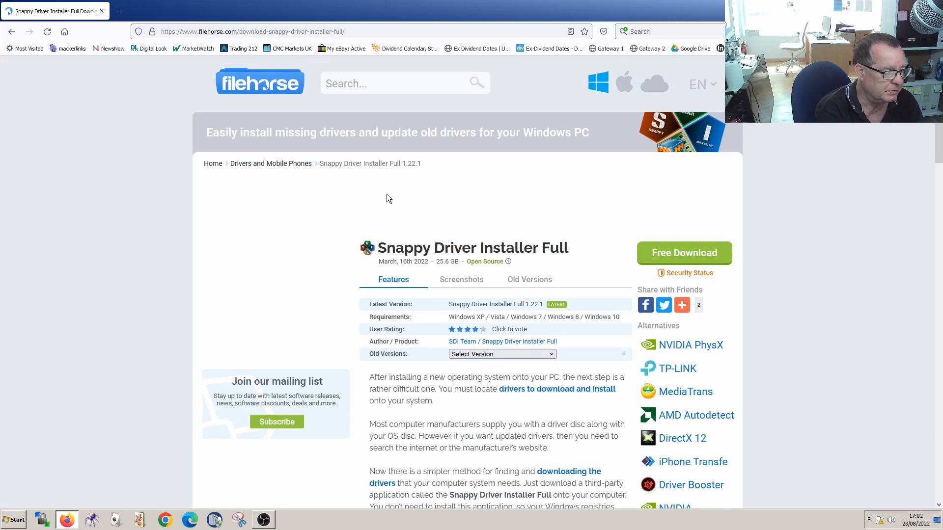
{"action": "mouse_move", "coordinate": [440, 269]}
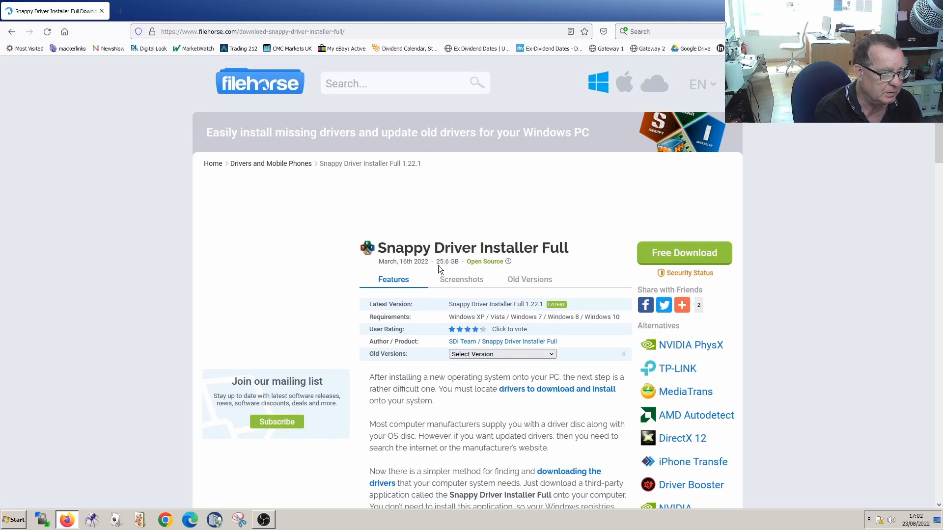
{"action": "mouse_move", "coordinate": [452, 273]}
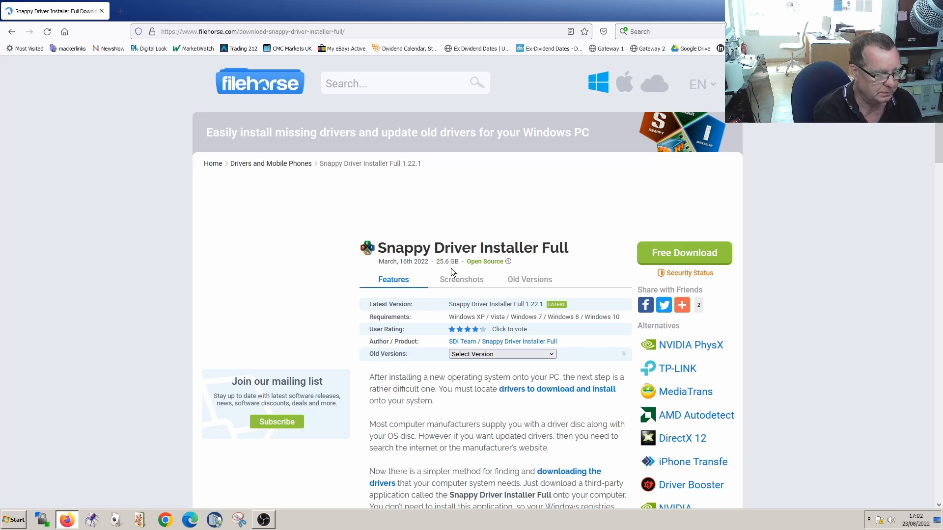
{"action": "scroll", "scroll_direction": "down", "scroll_amount": 3}
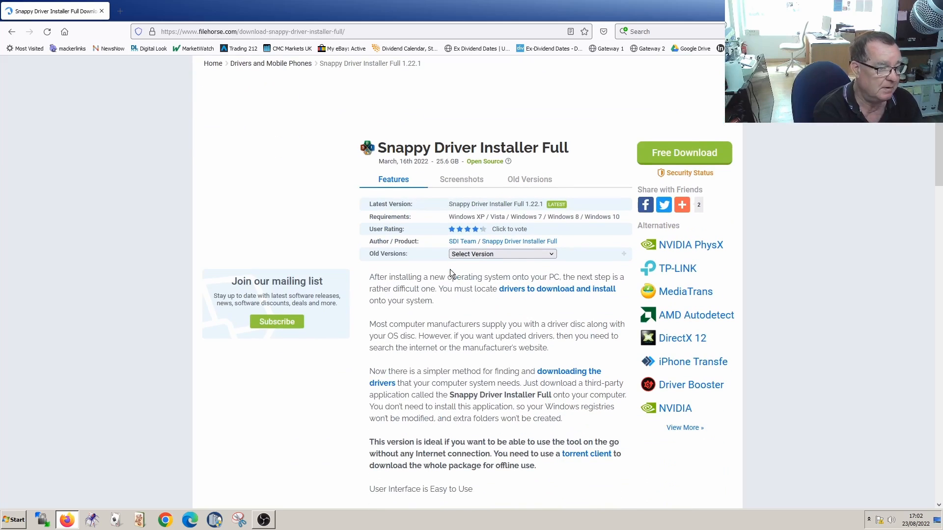
{"action": "mouse_move", "coordinate": [453, 310]}
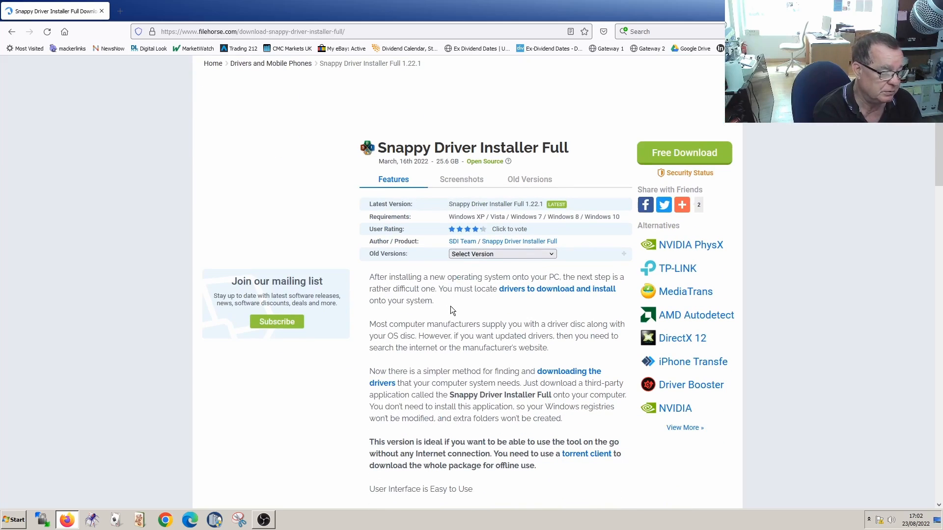